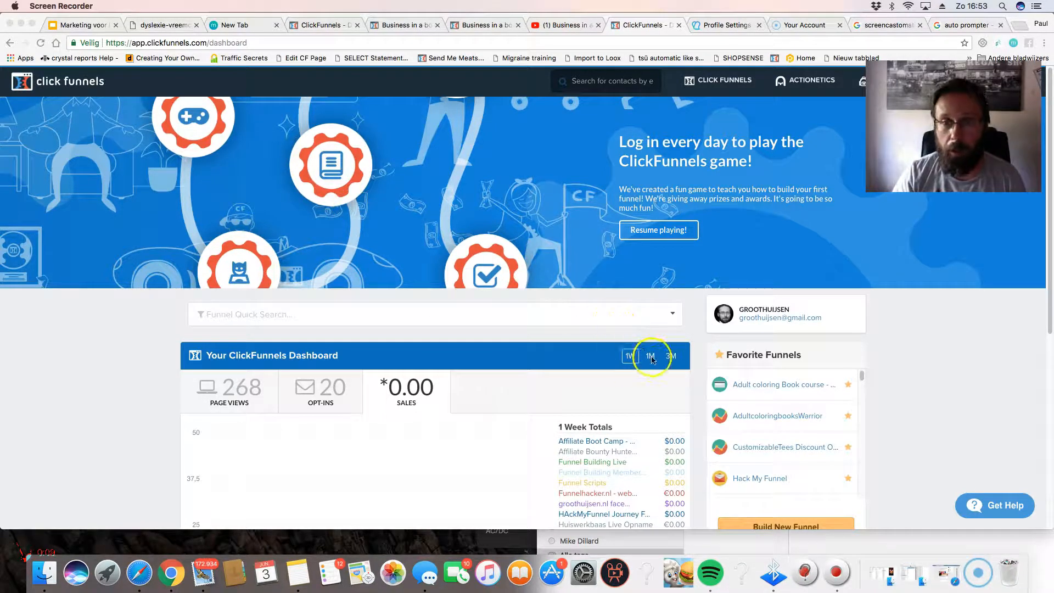
Switch the dashboard date range to 1M, showing 2,104 page views and $399 sales
click(629, 355)
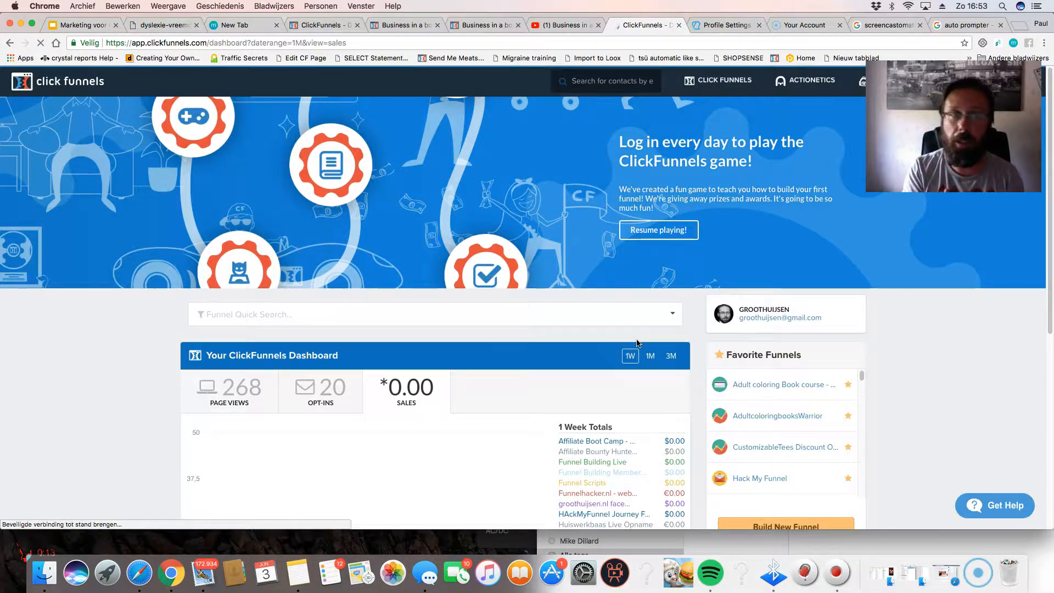
click(650, 355)
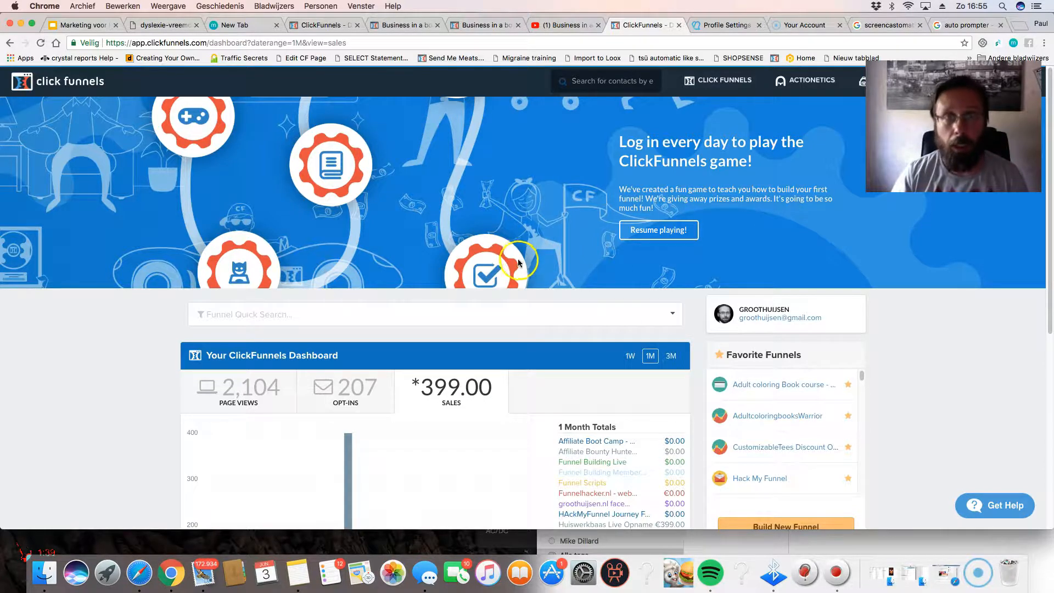
mouse_move(483, 41)
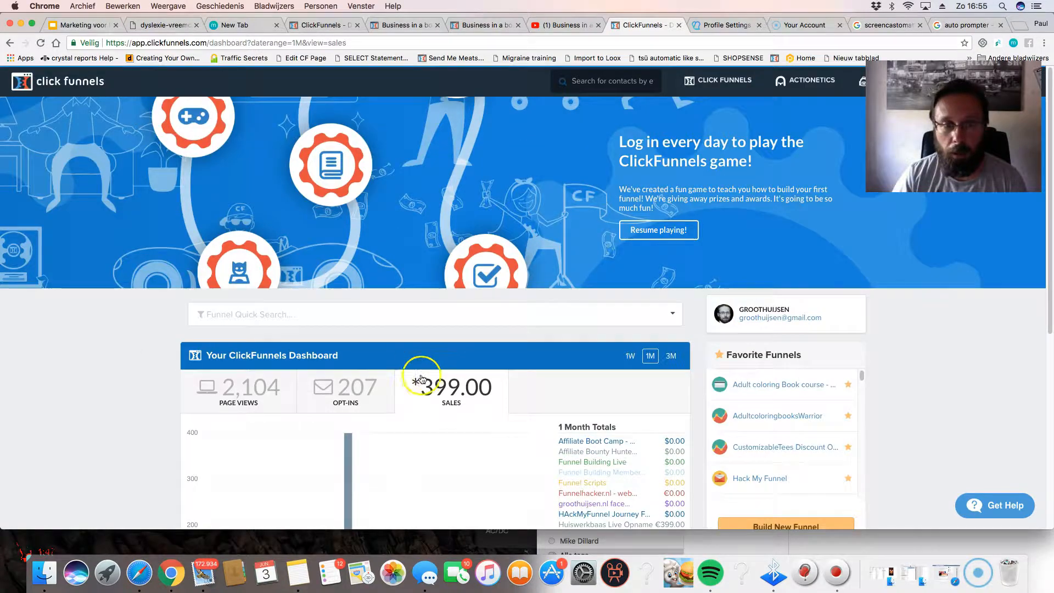
Reload the dashboard to restore the default 1W totals of 268 page views
click(718, 81)
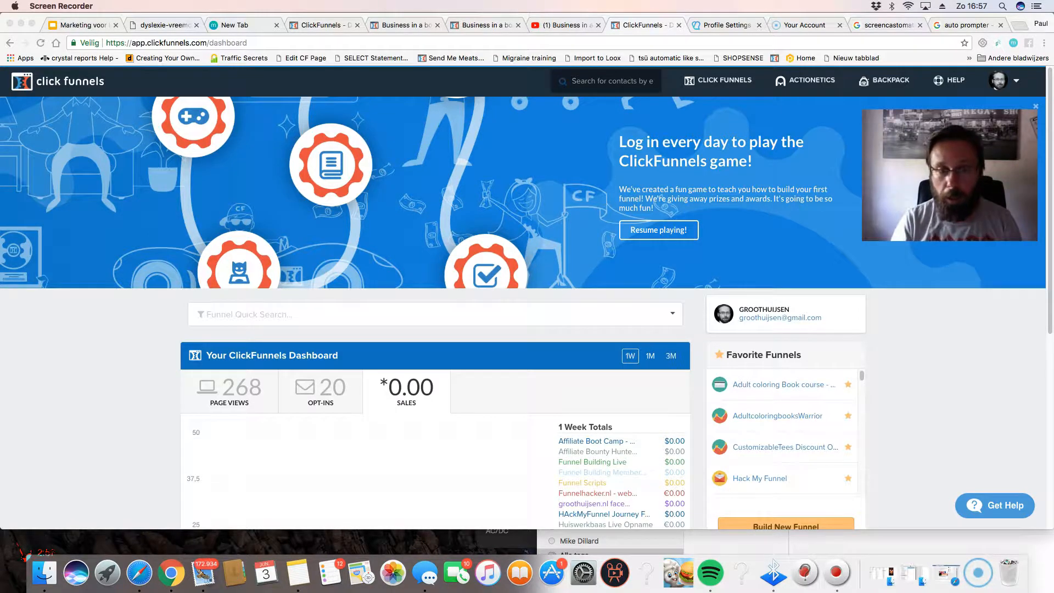
mouse_move(177, 272)
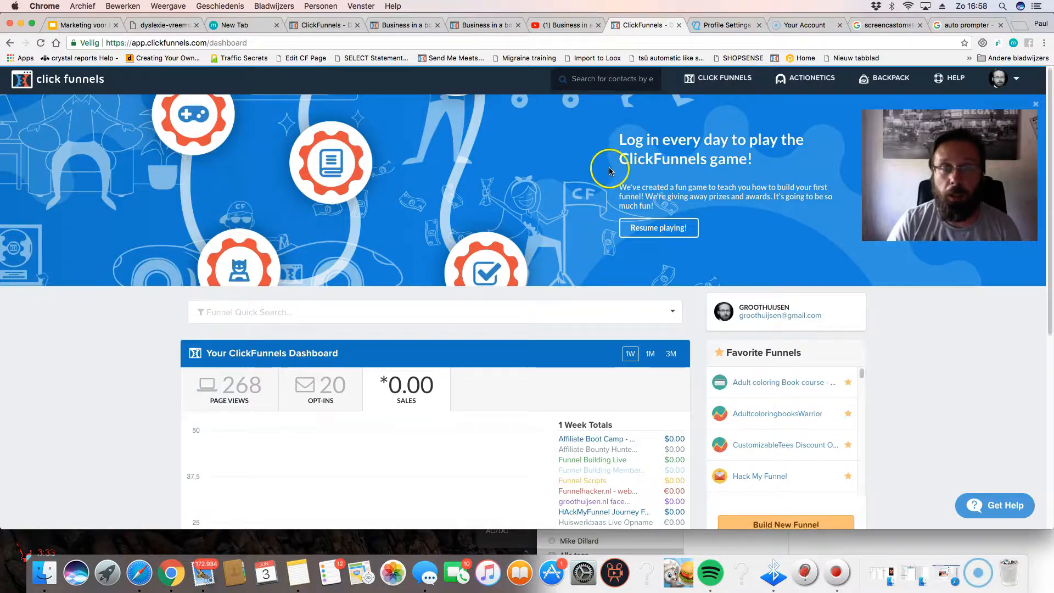
Bring up the 1M dashboard tab showing 207 opt-ins and $399.00 sales
scroll(down, 3)
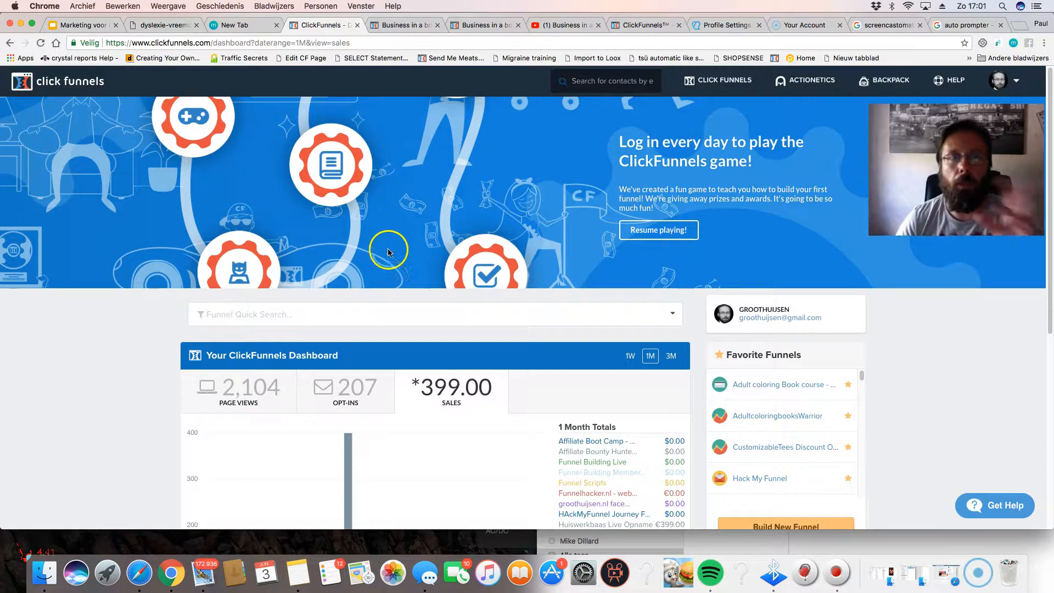
Filter the affiliate center's earnings breakdown by funnel to Last 2 Months
click(641, 25)
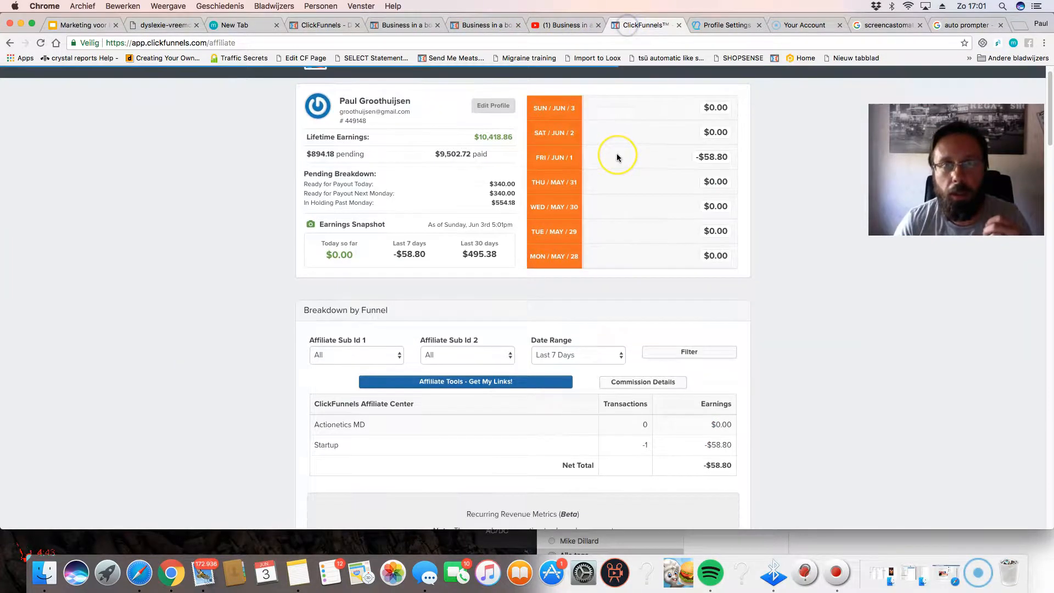
scroll(down, 3)
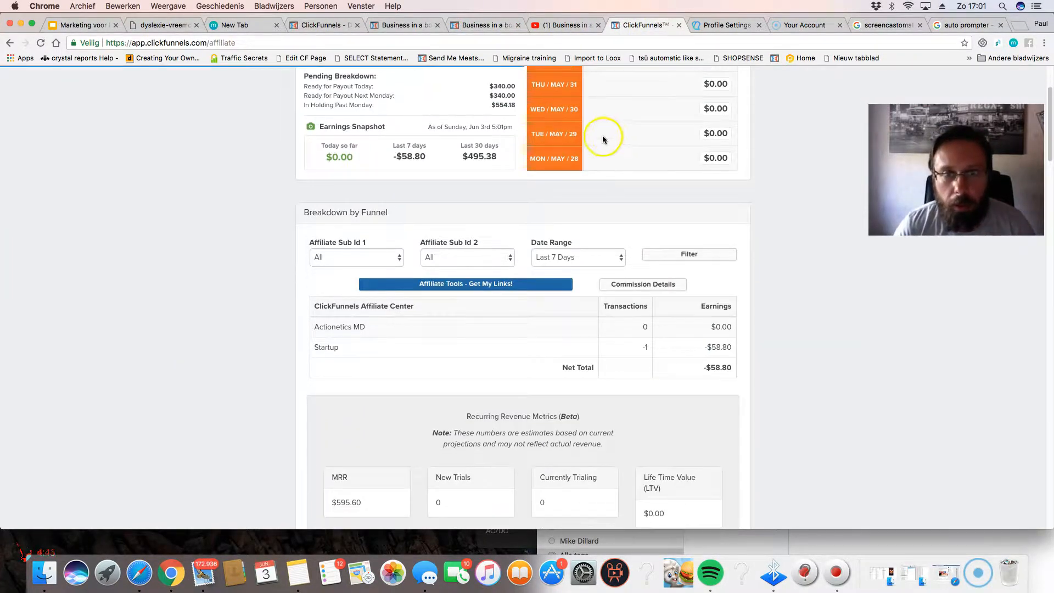
click(577, 257)
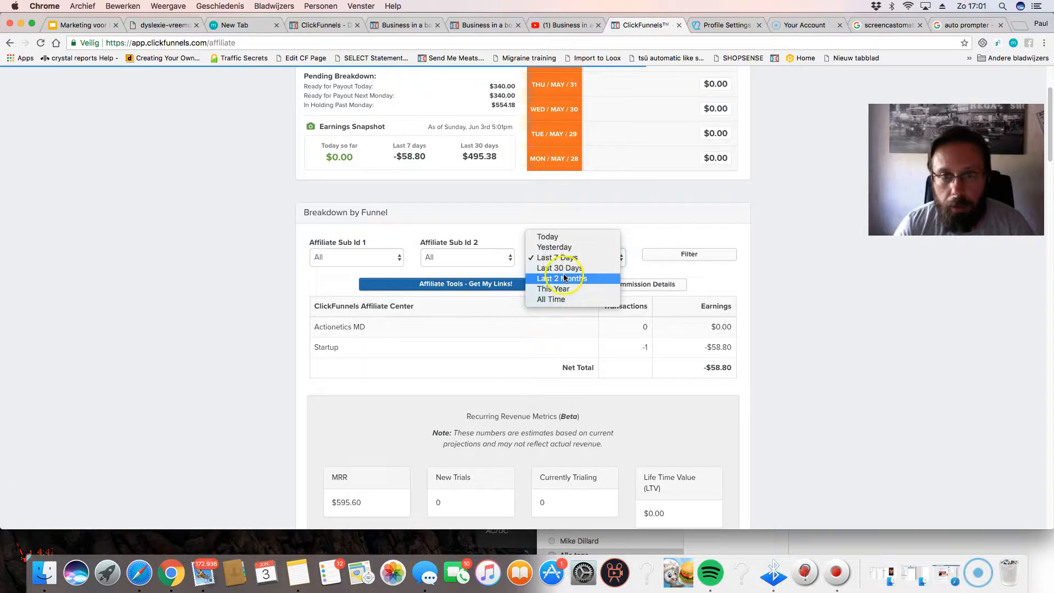
click(561, 278)
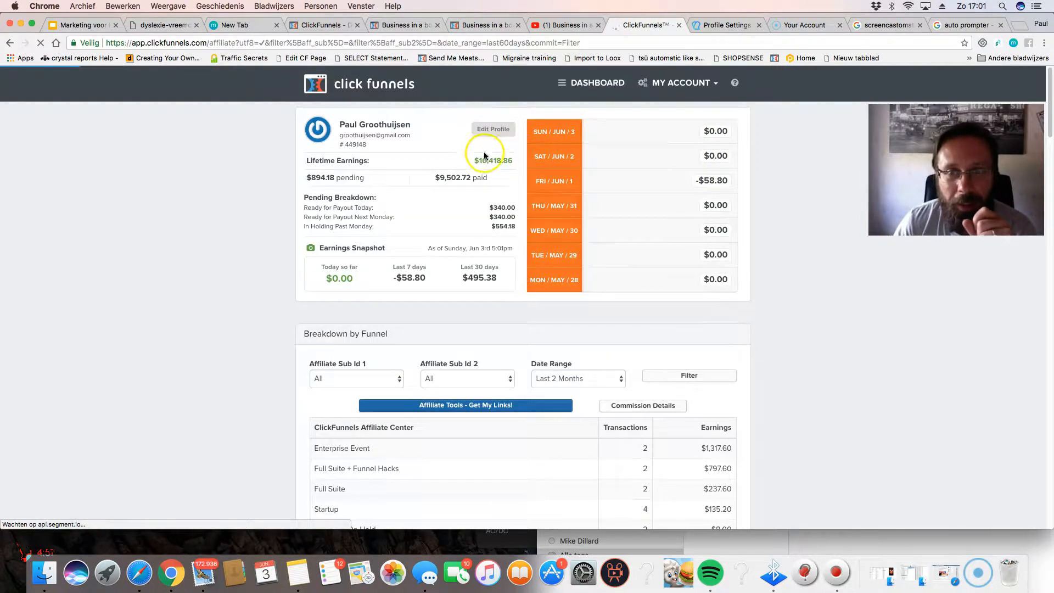
Highlight funnel earnings like Enterprise Event's $1,317.60, then reach Recurring Revenue Metrics ($595.60 MRR)
scroll(down, 3)
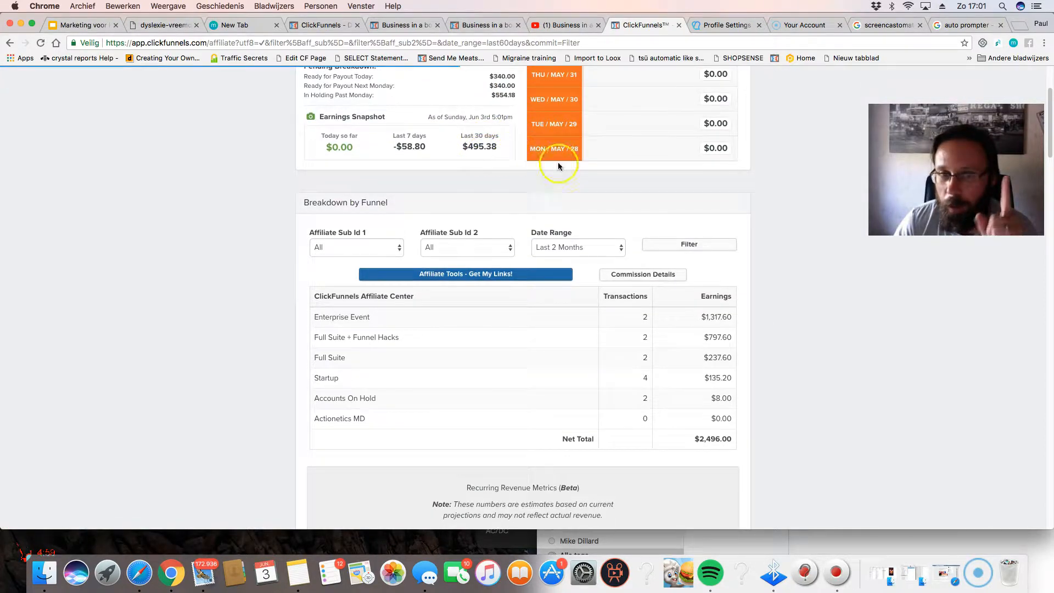
scroll(down, 3)
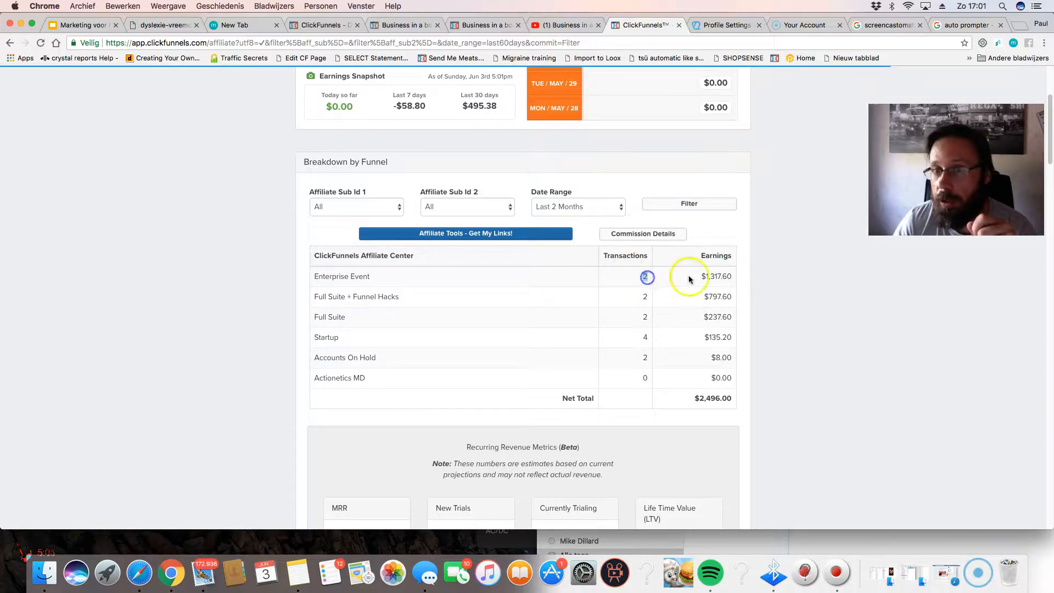
double_click(715, 275)
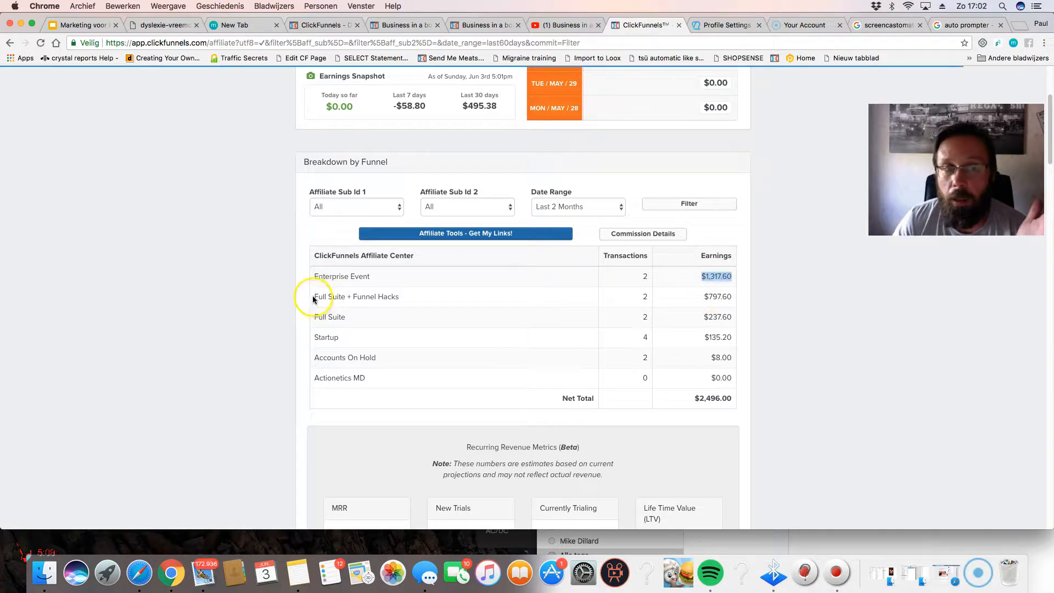
double_click(356, 296)
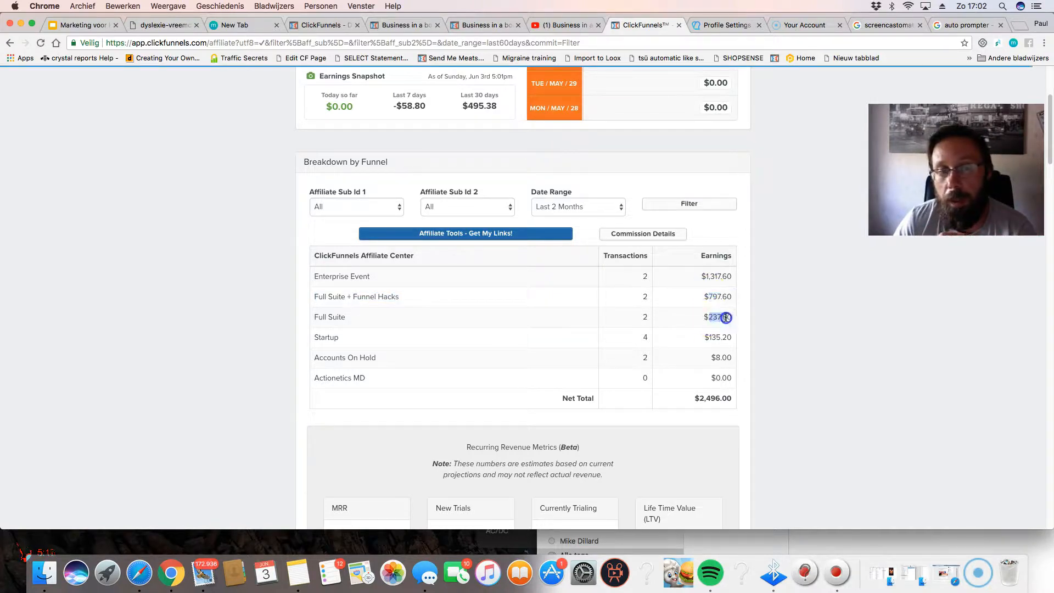
scroll(down, 3)
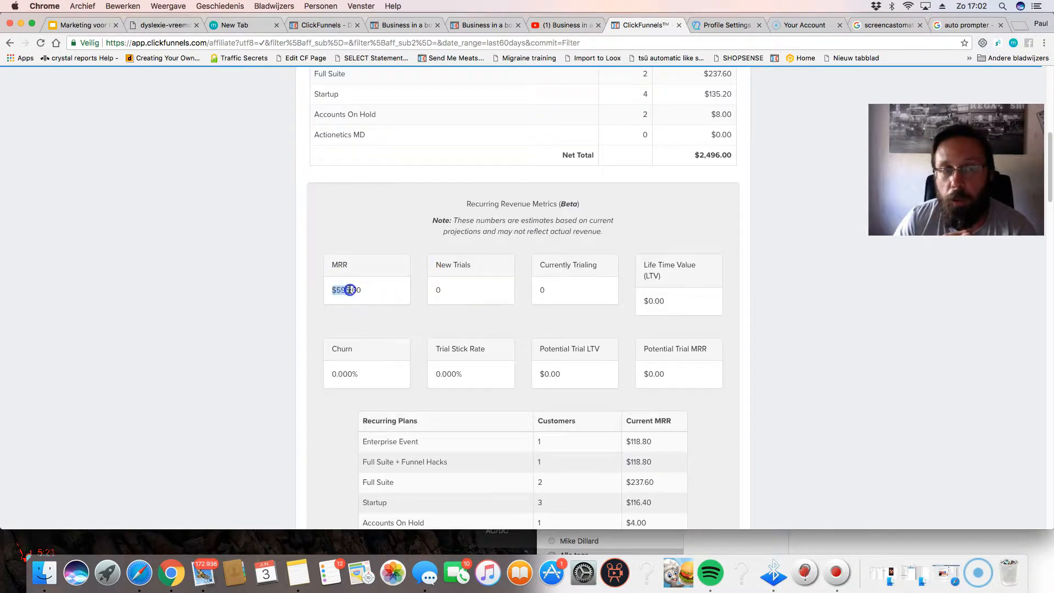
Scroll the per-product earnings tables past Software Secrets to the referred-affiliates list
scroll(down, 3)
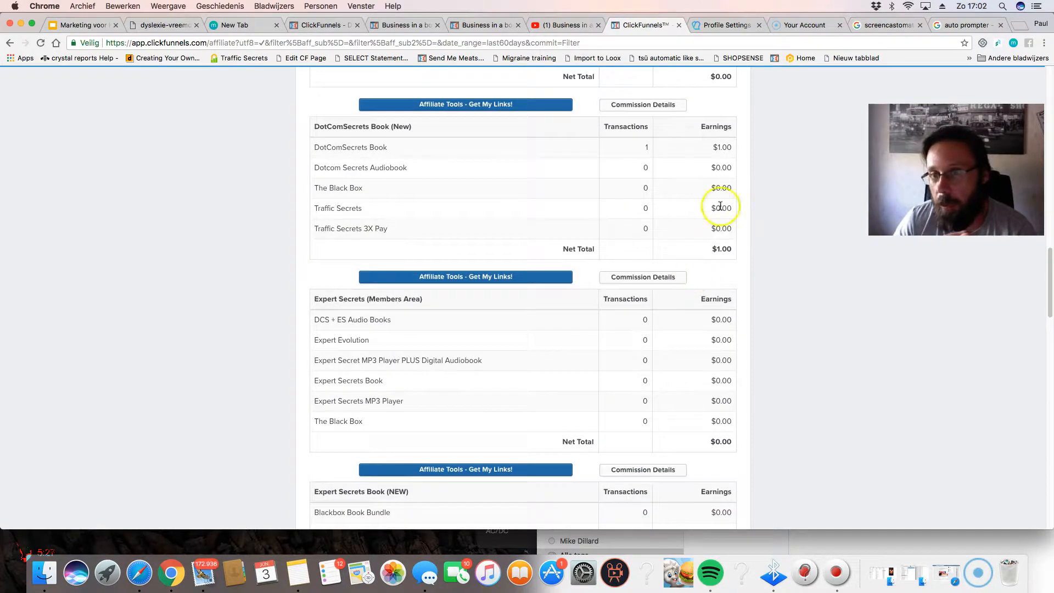
double_click(350, 147)
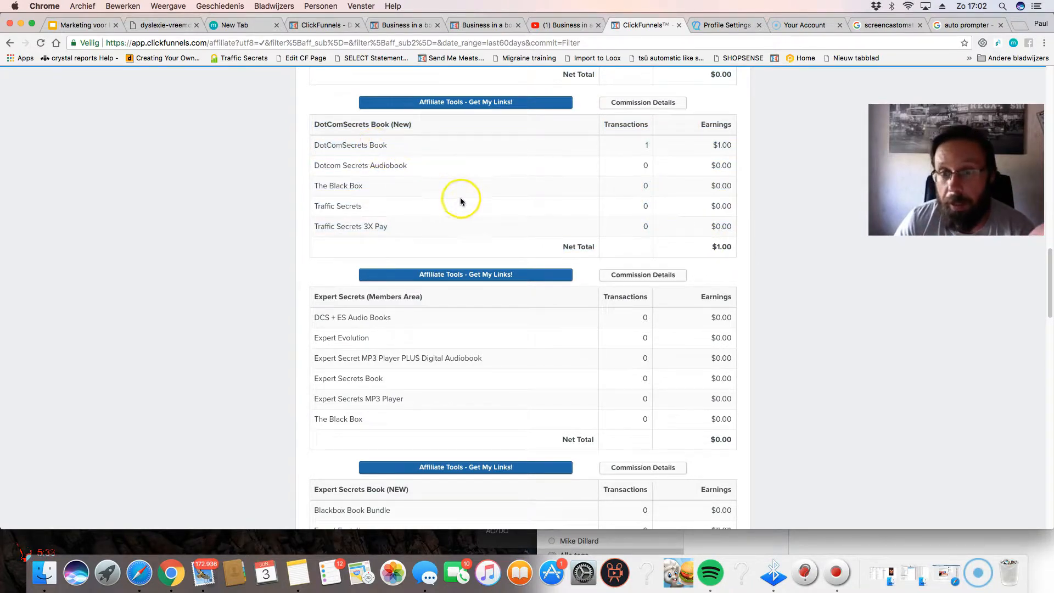
scroll(down, 3)
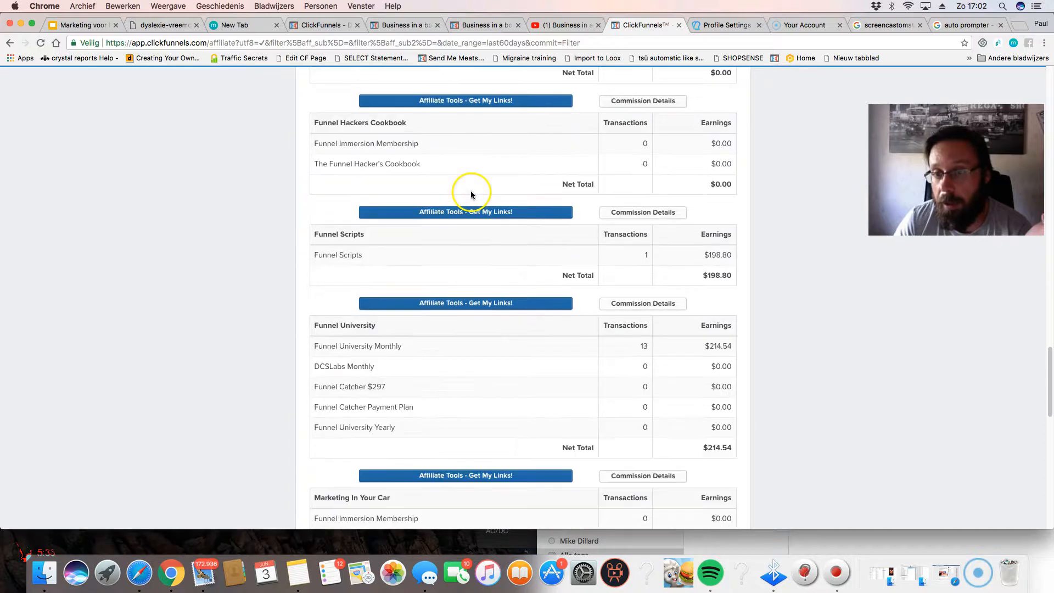
scroll(down, 3)
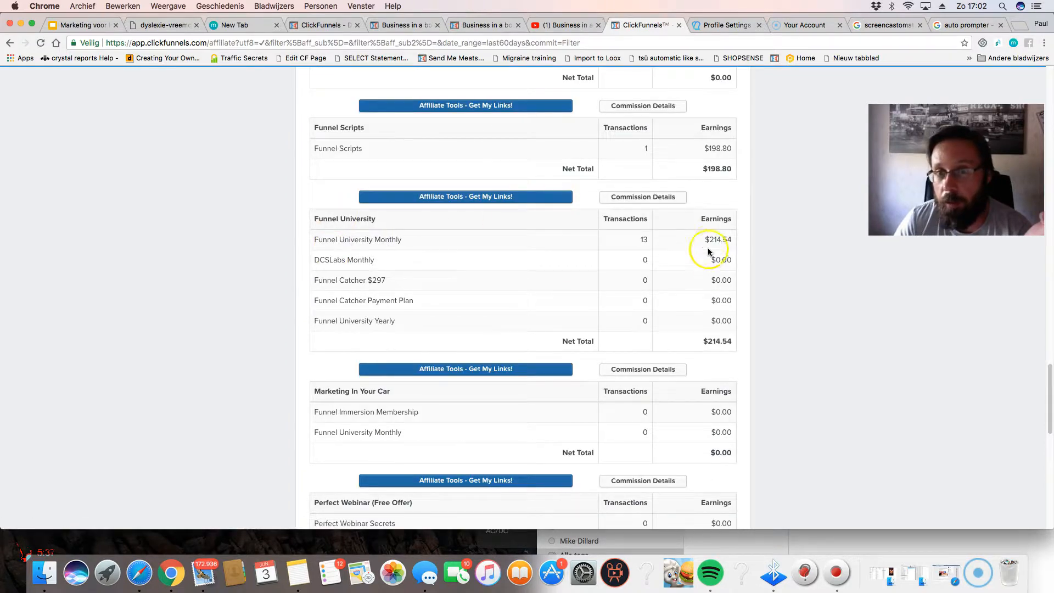
mouse_move(440, 247)
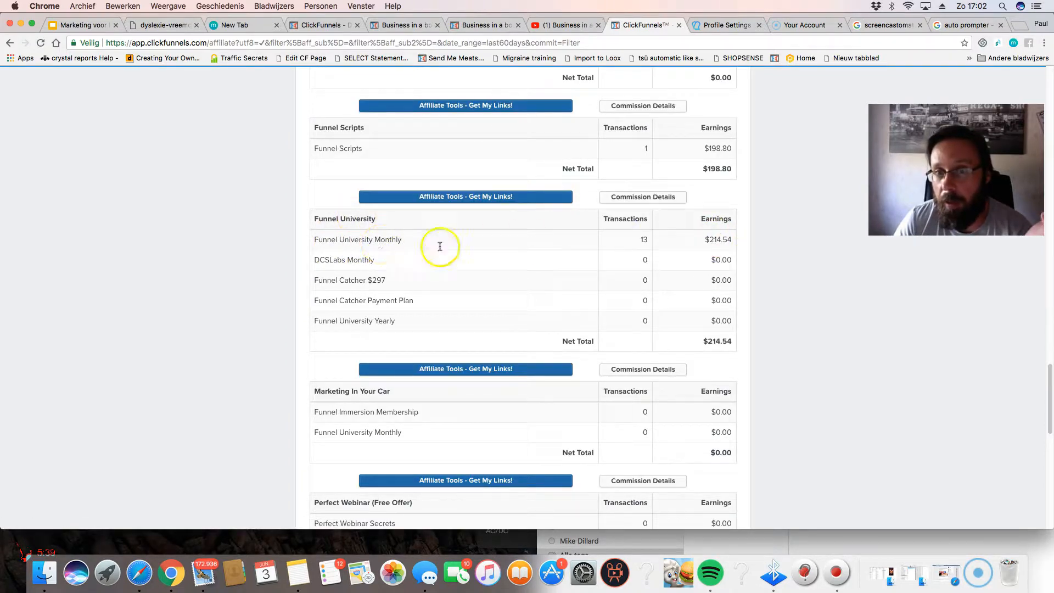
scroll(down, 3)
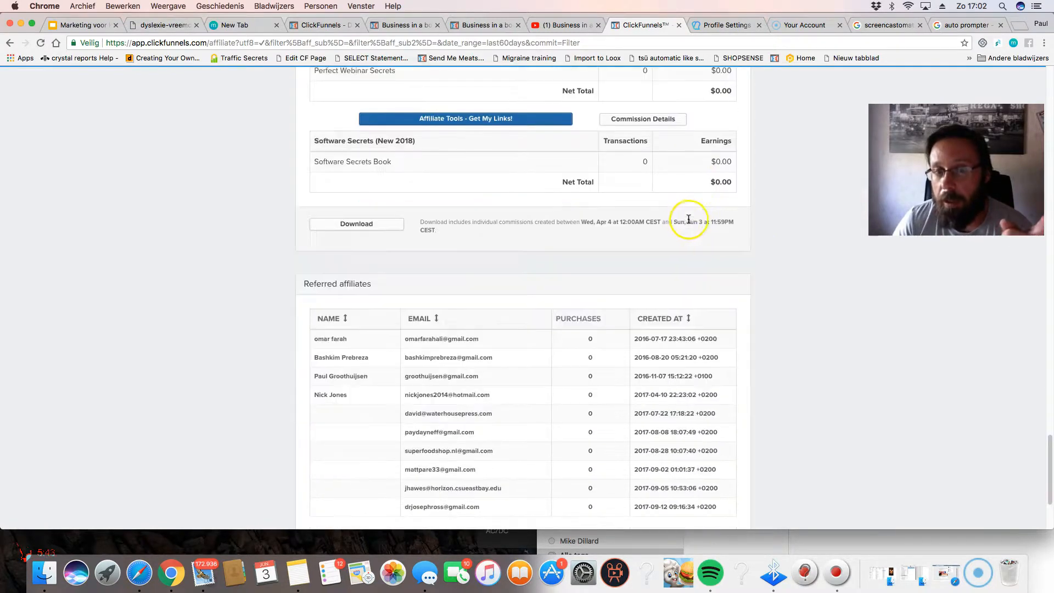
Scroll to the Expert Secrets and Funnel Graffiti tables, each totalling $0.00
scroll(down, 3)
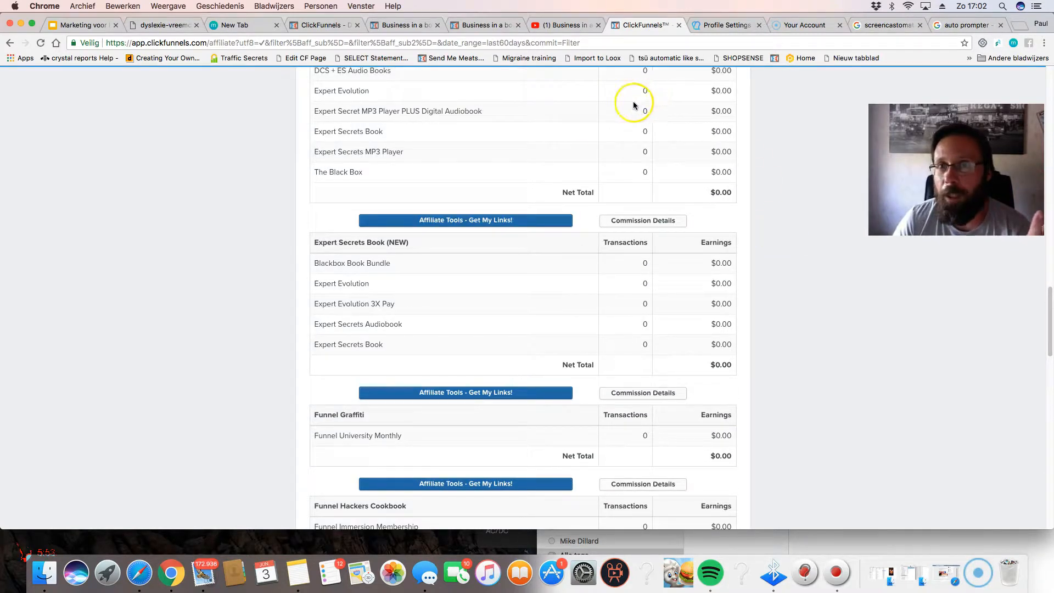
mouse_move(594, 125)
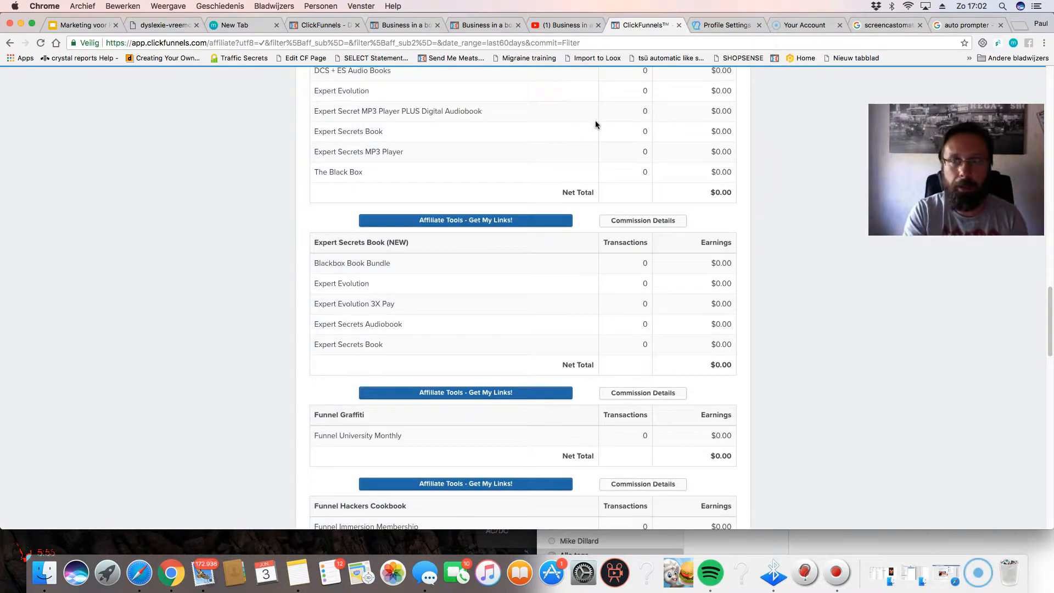